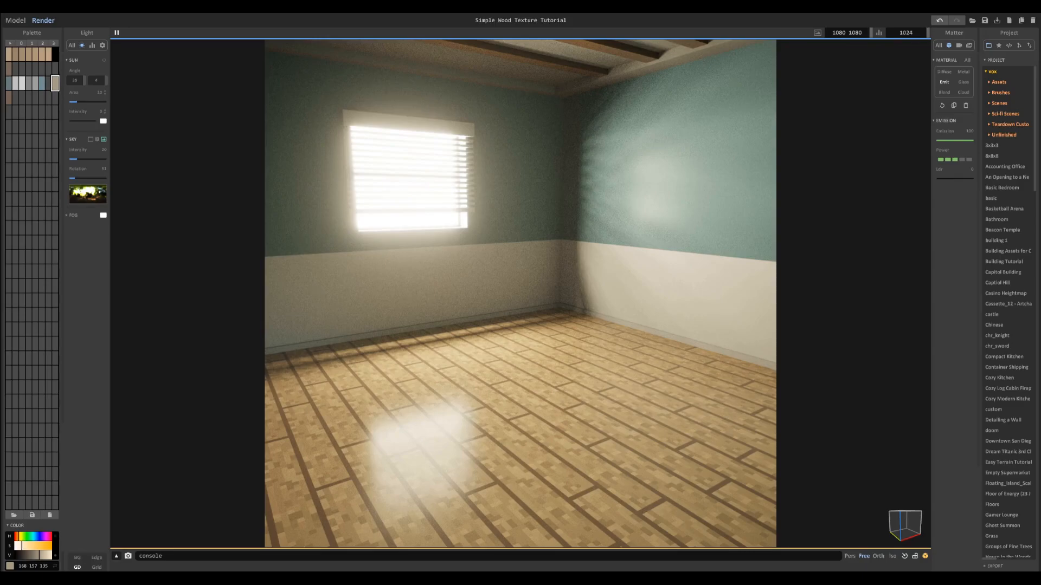
Return from Render to Model mode, showing the default 40×40×40 blue cube.
{"action": "left_click", "coordinate": [14, 20]}
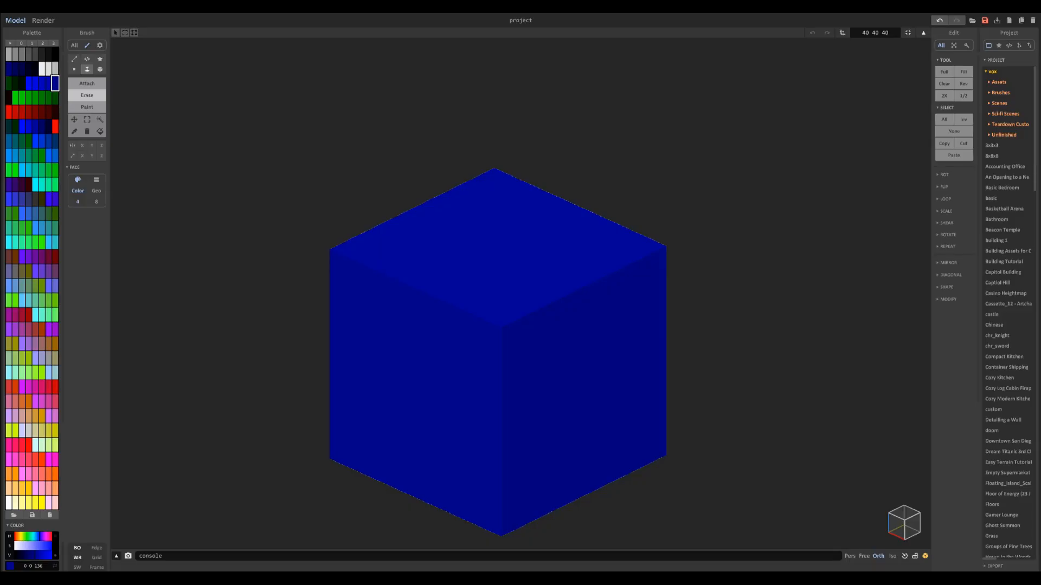
{"action": "mouse_move", "coordinate": [450, 304]}
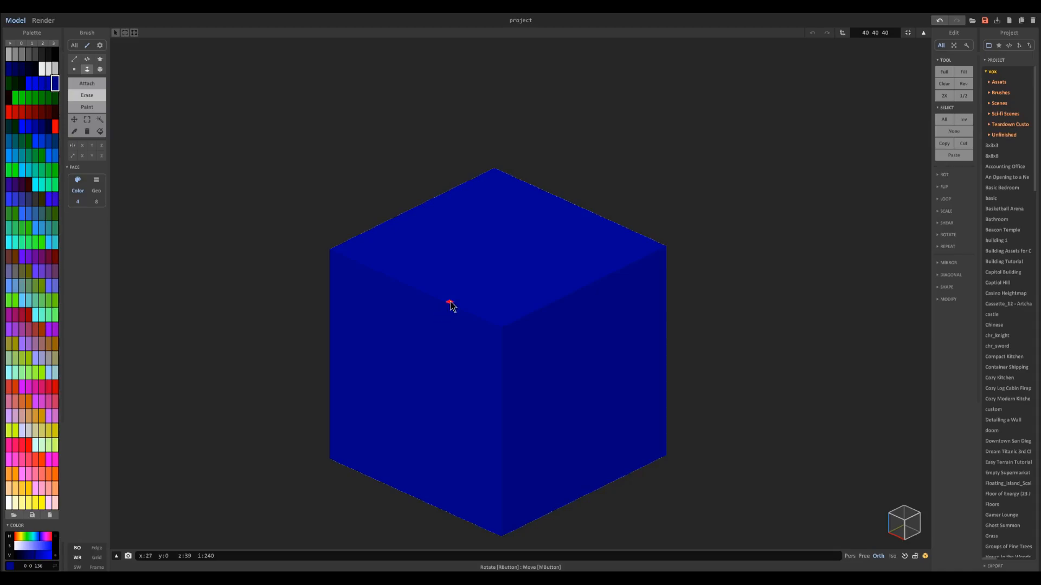
{"action": "mouse_move", "coordinate": [570, 260]}
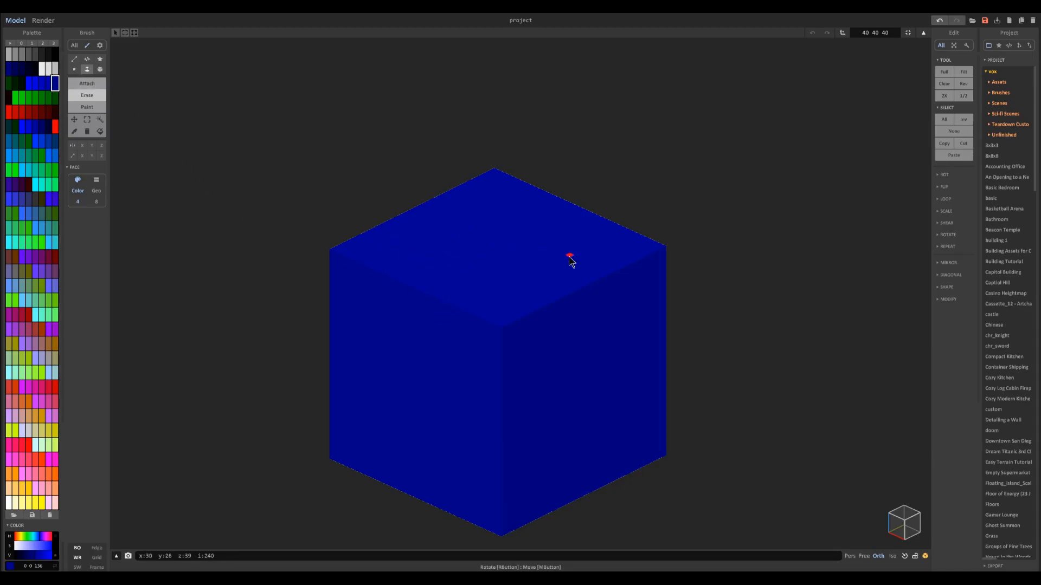
Clear the blue cube so a thin grey plank can be drawn in the empty space.
{"action": "key", "text": "c"}
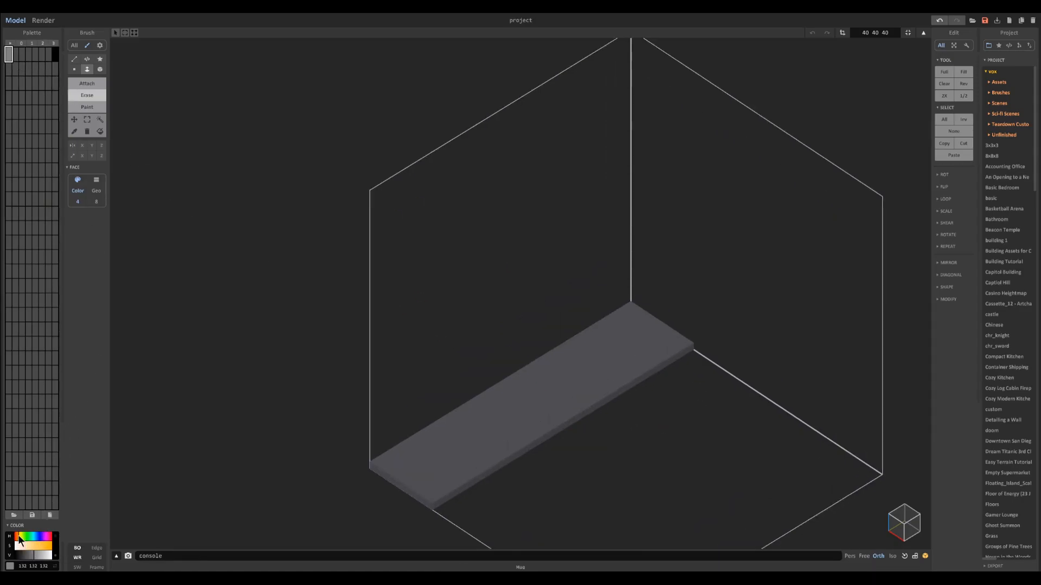
Pick a light beige and spread it into a tan-to-beige gradient of wood shades in the palette.
{"action": "left_click", "coordinate": [38, 558]}
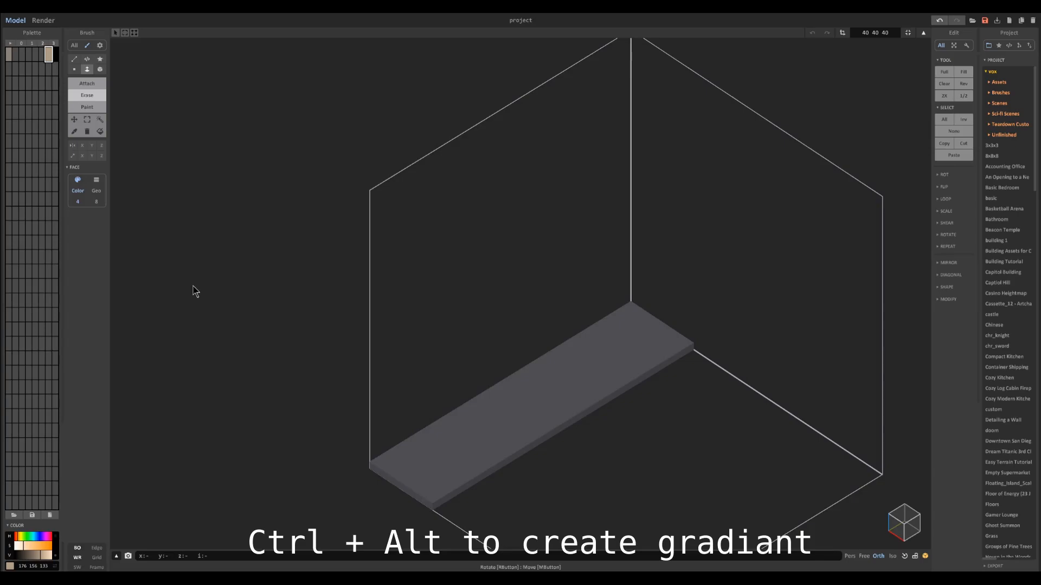
{"action": "mouse_move", "coordinate": [227, 259]}
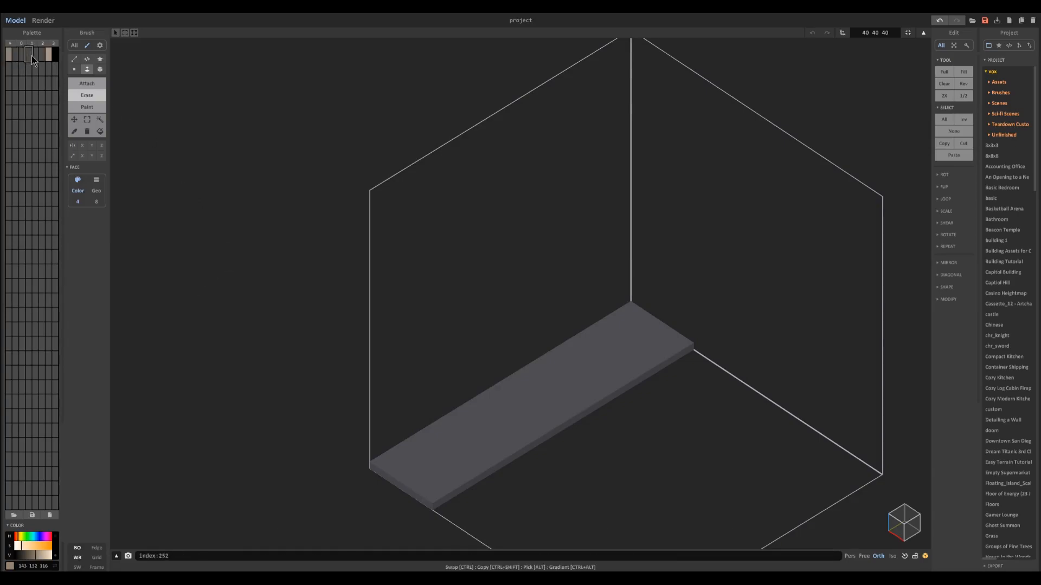
{"action": "left_click", "coordinate": [47, 55]}
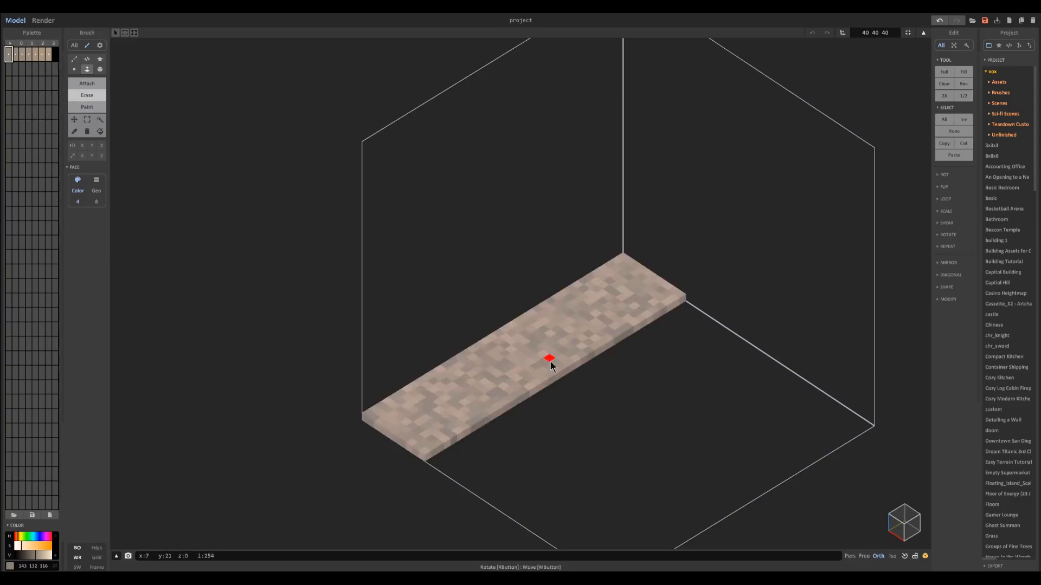
{"action": "mouse_move", "coordinate": [608, 298]}
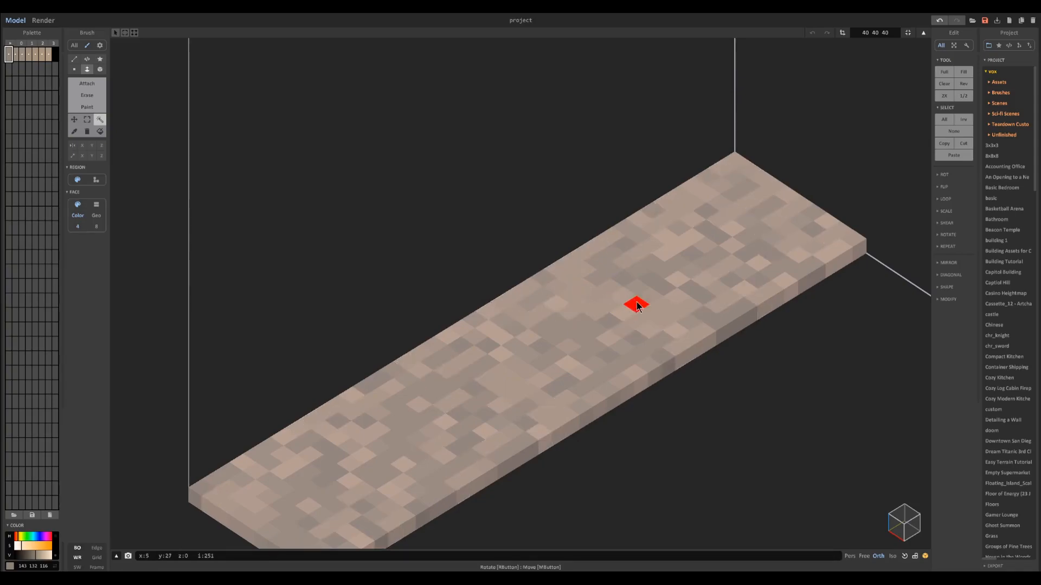
{"action": "mouse_move", "coordinate": [679, 230]}
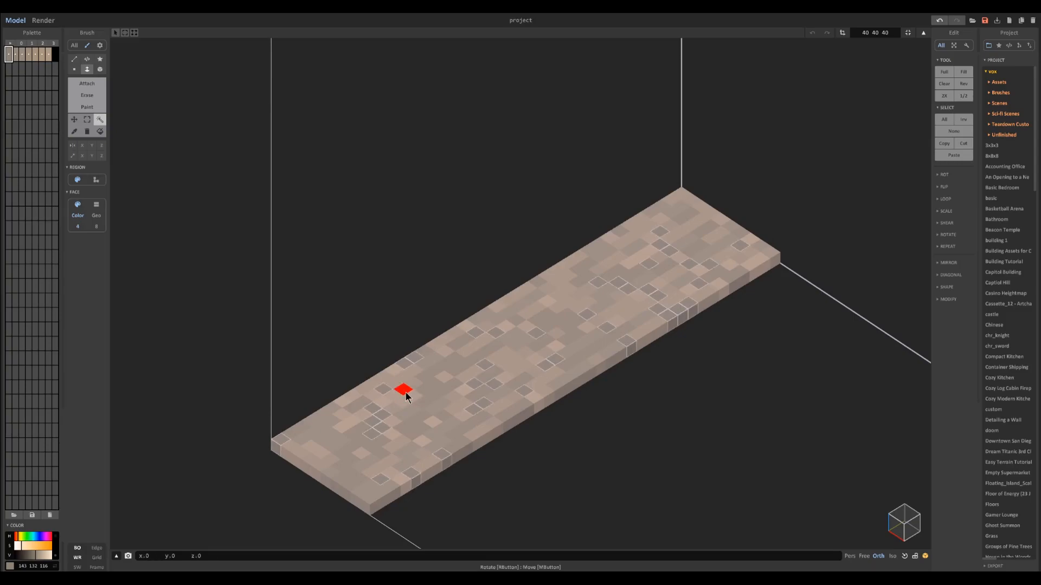
Preview the speckled plank in Render, then return to Model to keep editing.
{"action": "scroll", "scroll_direction": "down", "scroll_amount": 3}
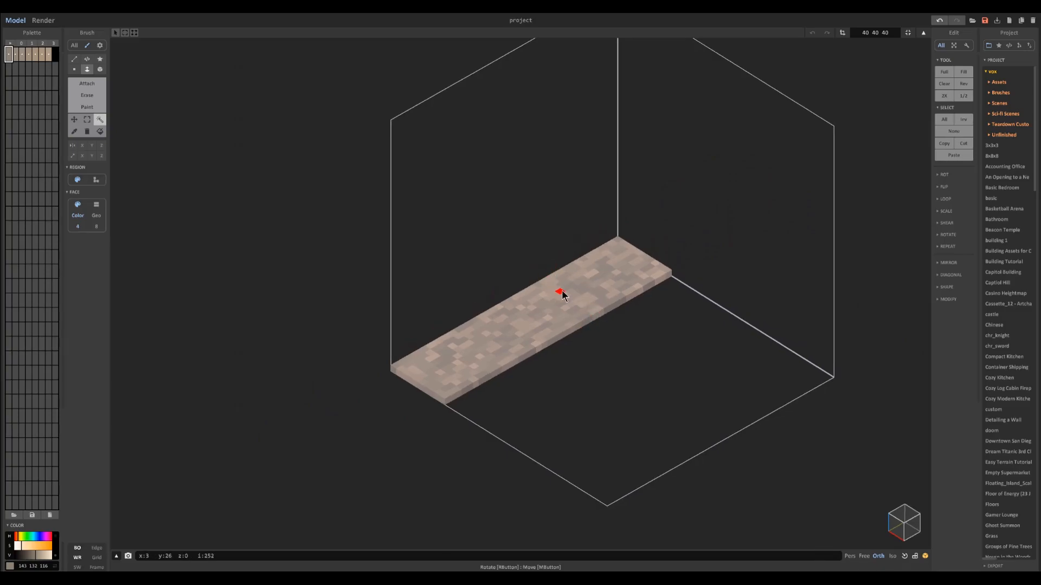
{"action": "left_click", "coordinate": [43, 20]}
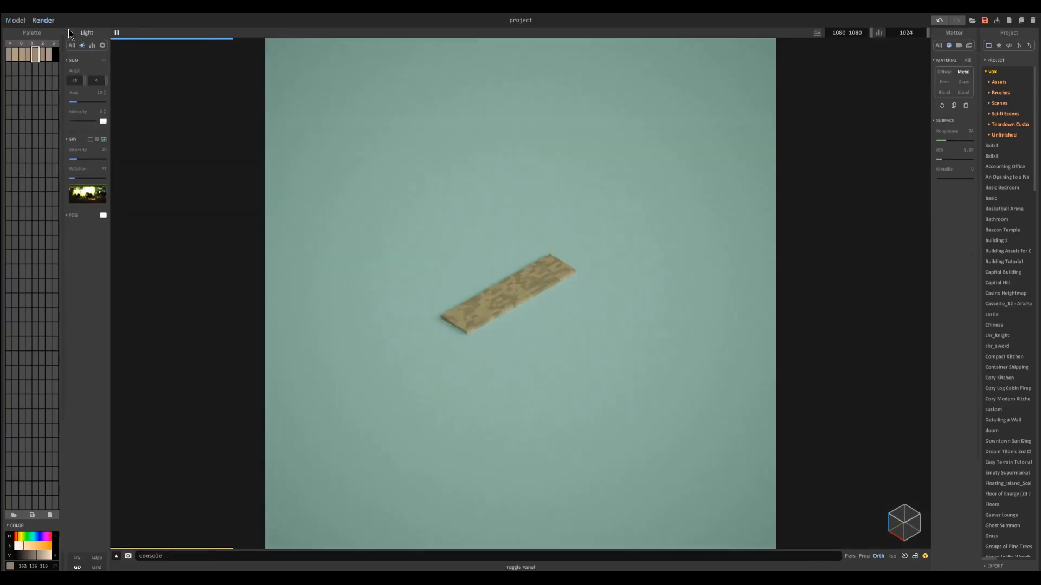
{"action": "left_click", "coordinate": [15, 20]}
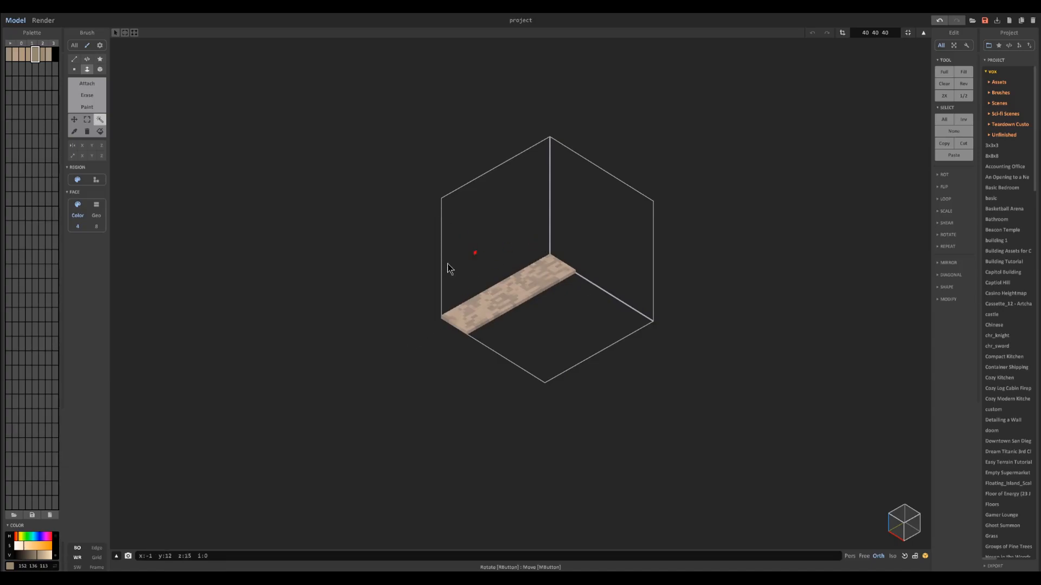
Zoom in to paint darker brown patches over the plank for stronger grain.
{"action": "scroll", "scroll_direction": "up", "scroll_amount": 3}
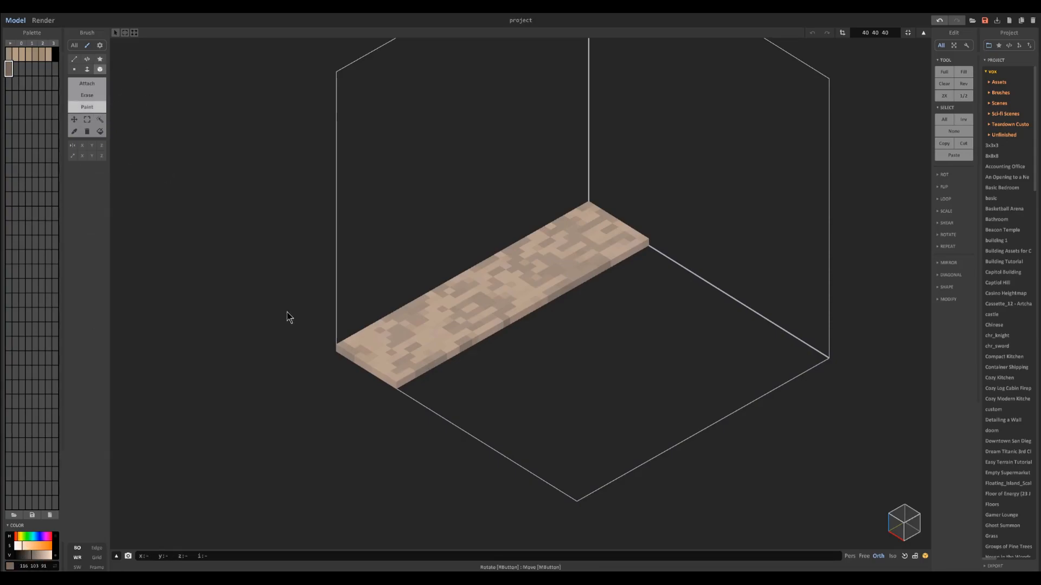
{"action": "mouse_move", "coordinate": [592, 202]}
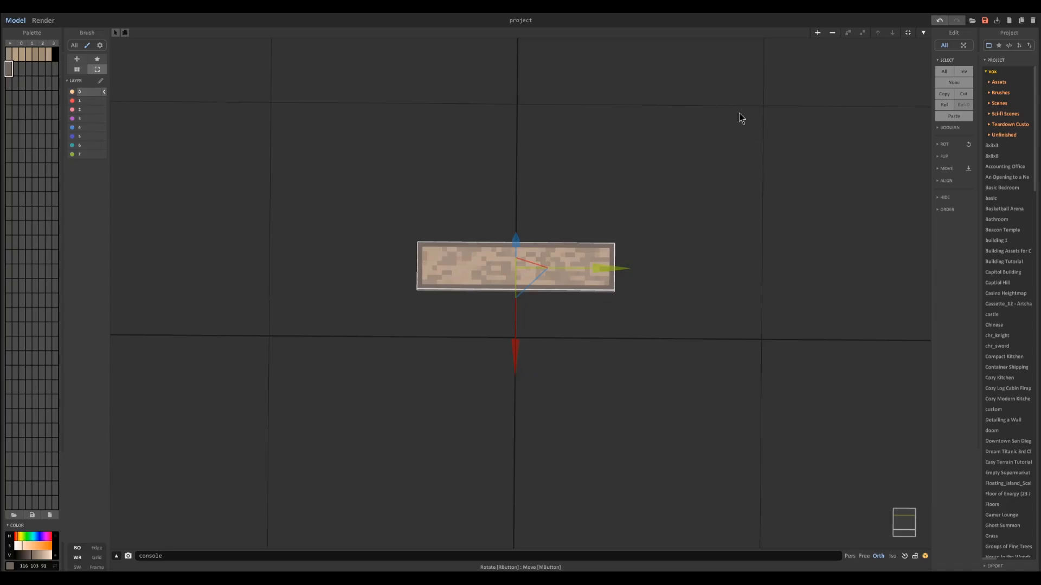
{"action": "mouse_move", "coordinate": [875, 491]}
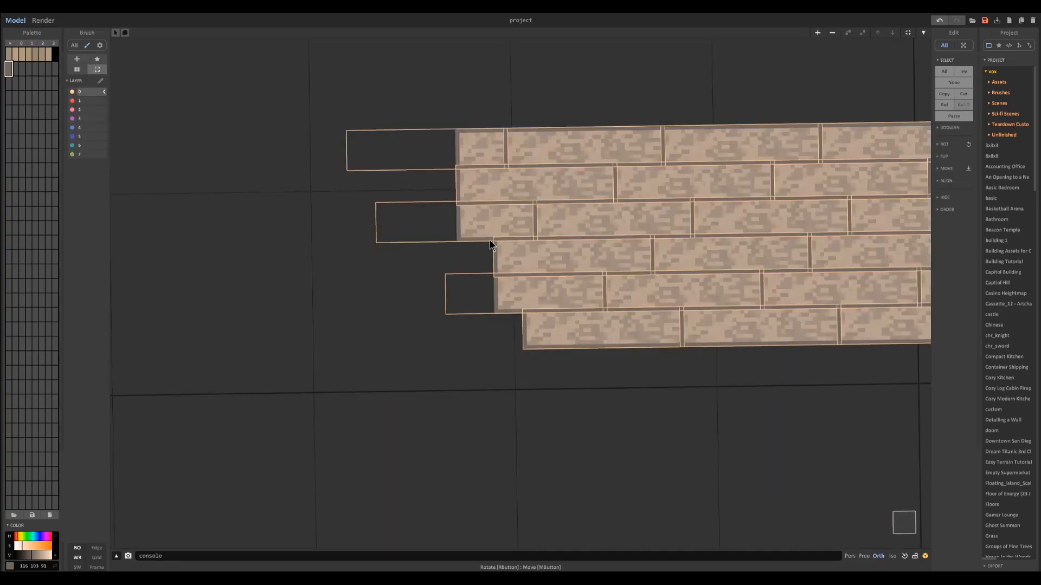
Preview the staggered plank rows rendered, copy another plank object, and render the finished floor.
{"action": "left_click", "coordinate": [42, 20]}
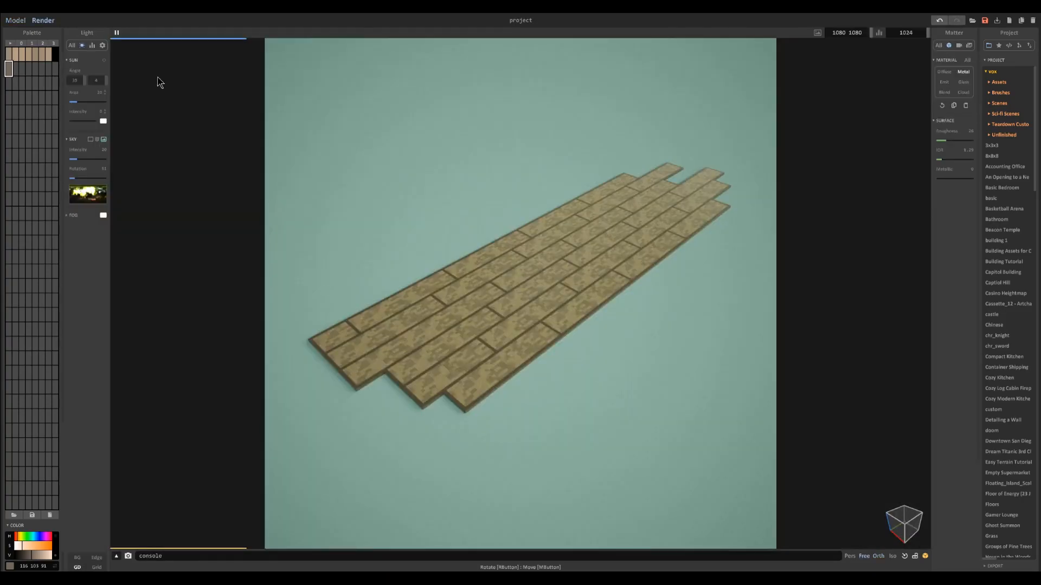
{"action": "left_click", "coordinate": [15, 20]}
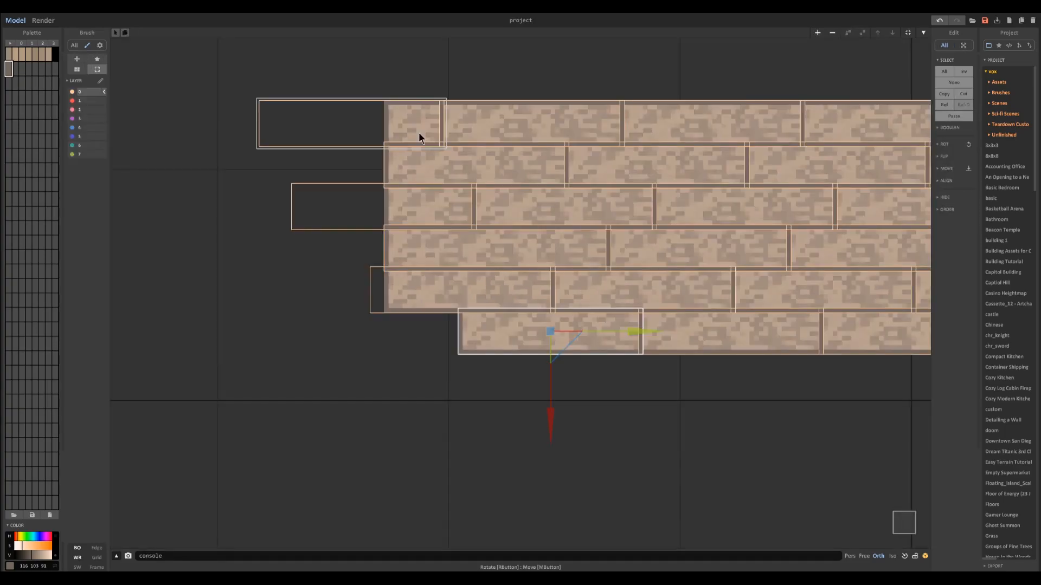
{"action": "left_click", "coordinate": [841, 34]}
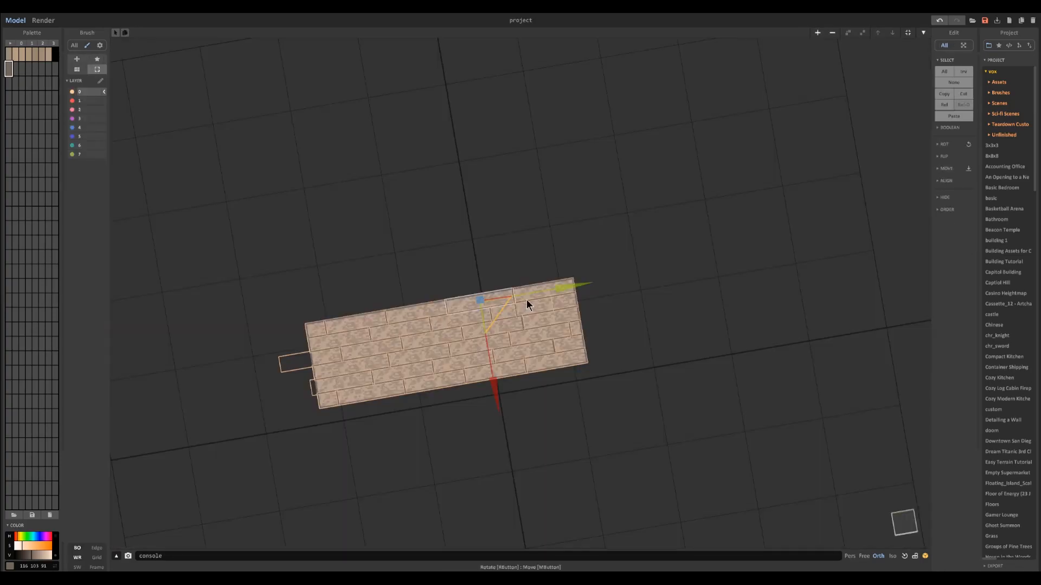
{"action": "left_click", "coordinate": [42, 20]}
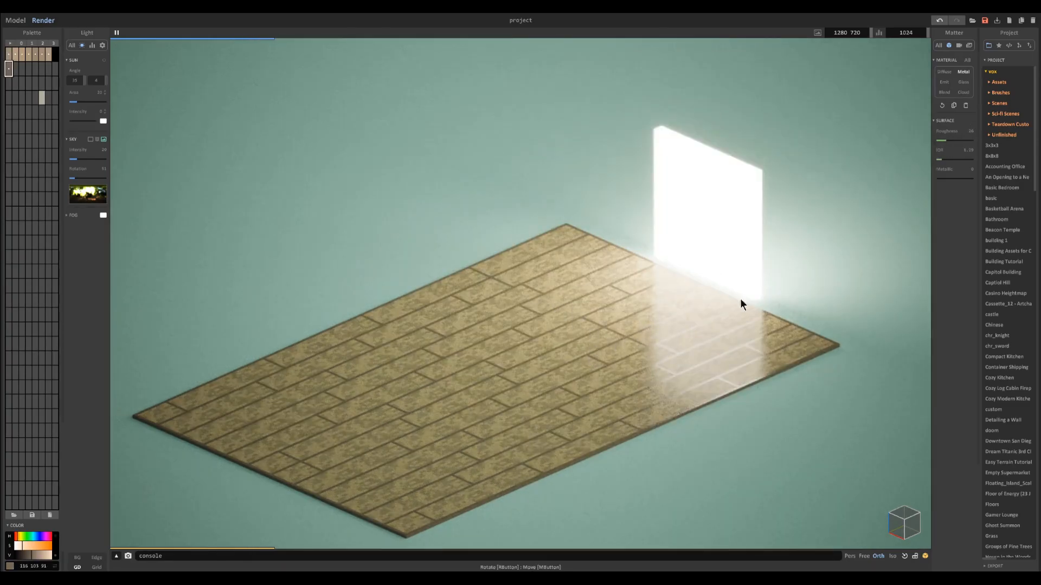
{"action": "mouse_move", "coordinate": [585, 330]}
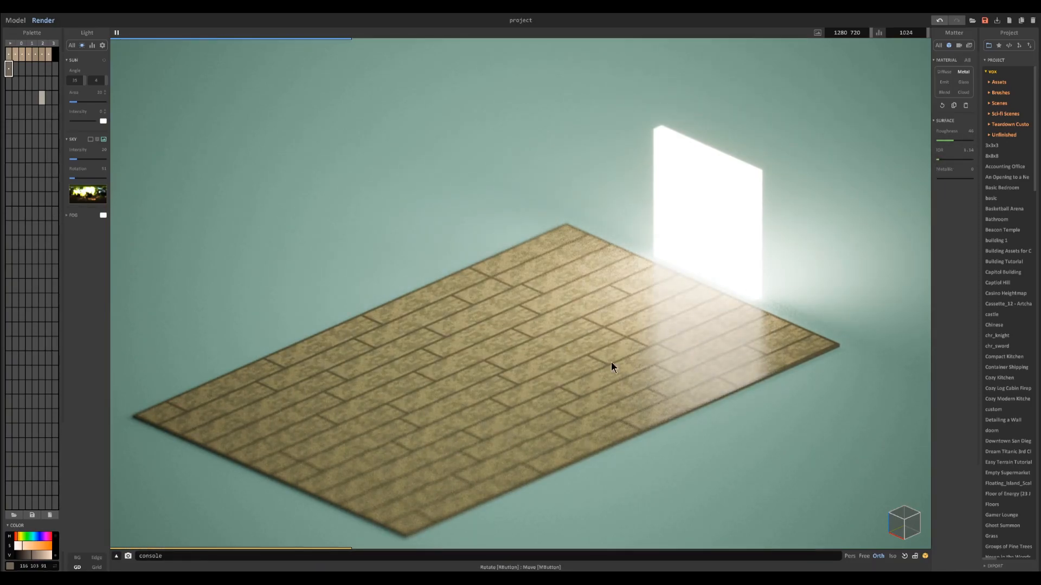
{"action": "mouse_move", "coordinate": [639, 387]}
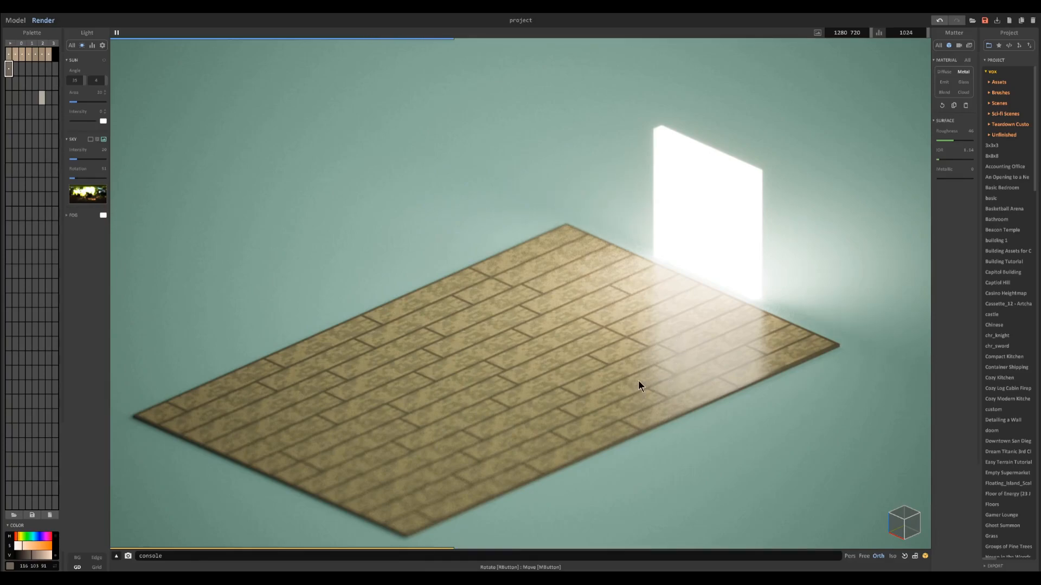
{"action": "mouse_move", "coordinate": [618, 362]}
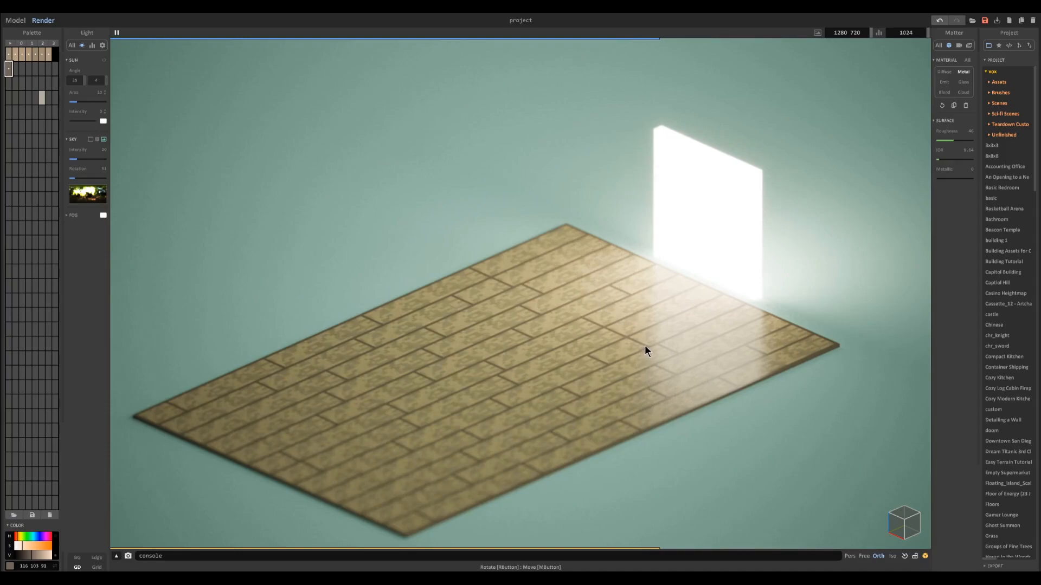
{"action": "mouse_move", "coordinate": [618, 377]}
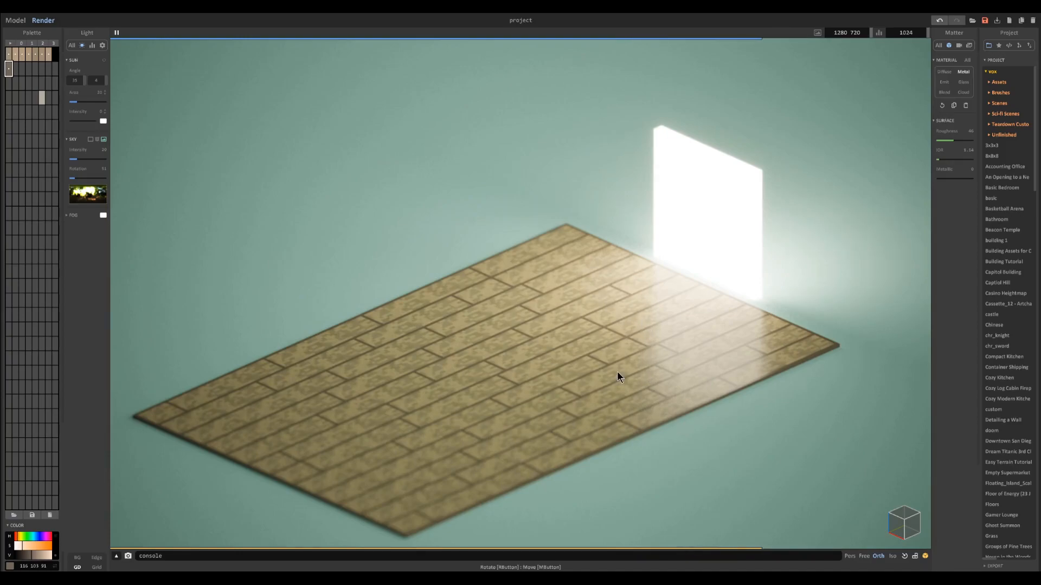
{"action": "mouse_move", "coordinate": [632, 383]}
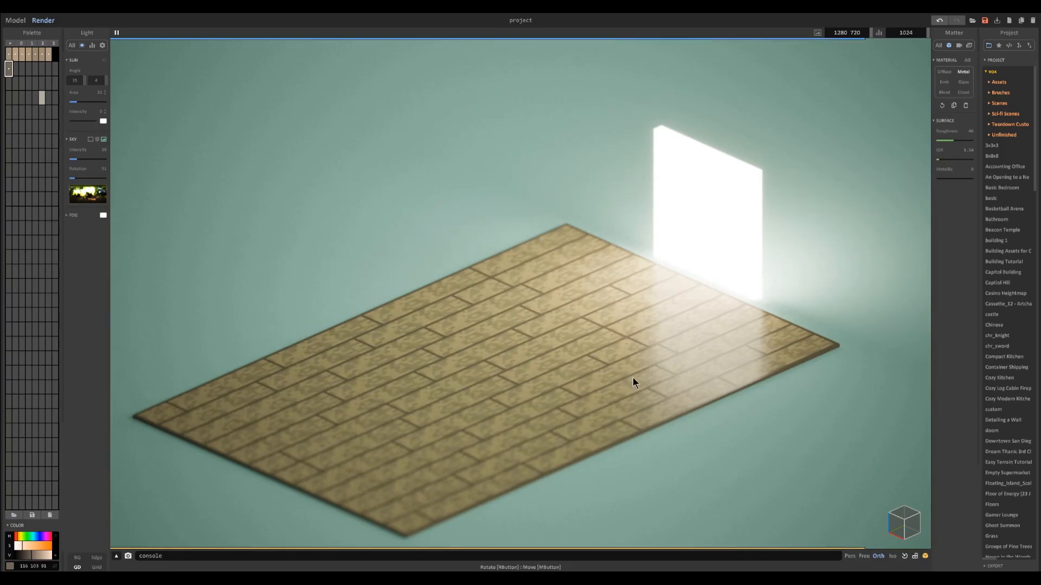